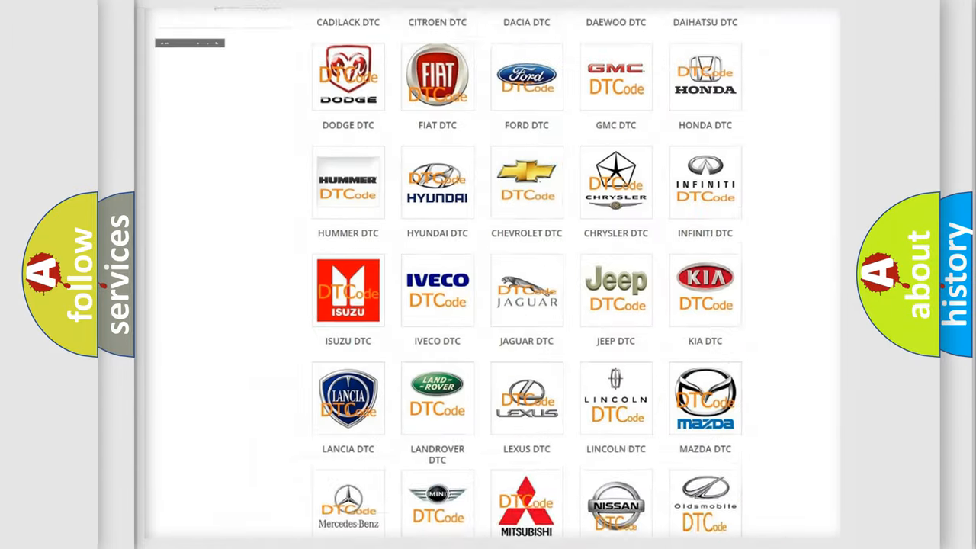
# Step: Choose INFINITI DTC from the car-make catalogue and browse its code subcategories to U000188
pyautogui.scroll(3)
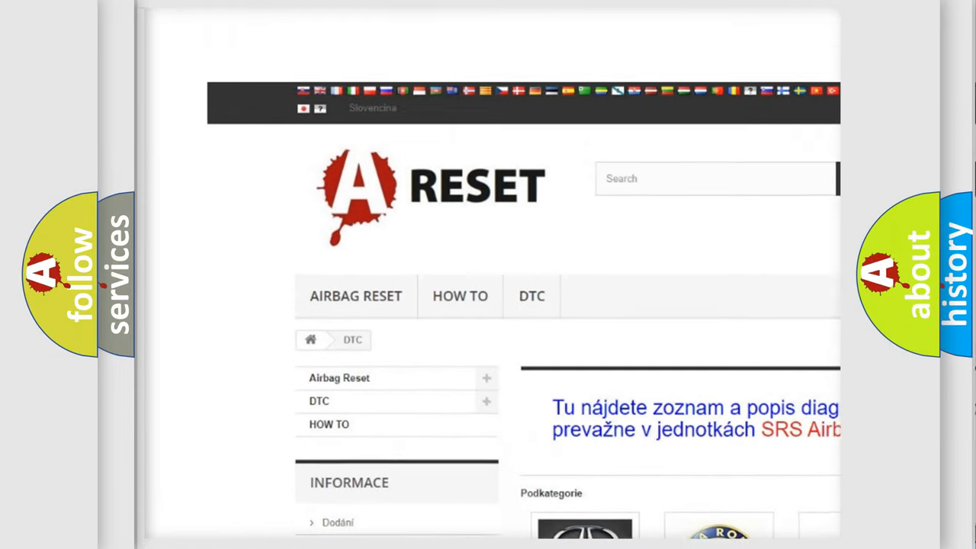
pyautogui.scroll(3)
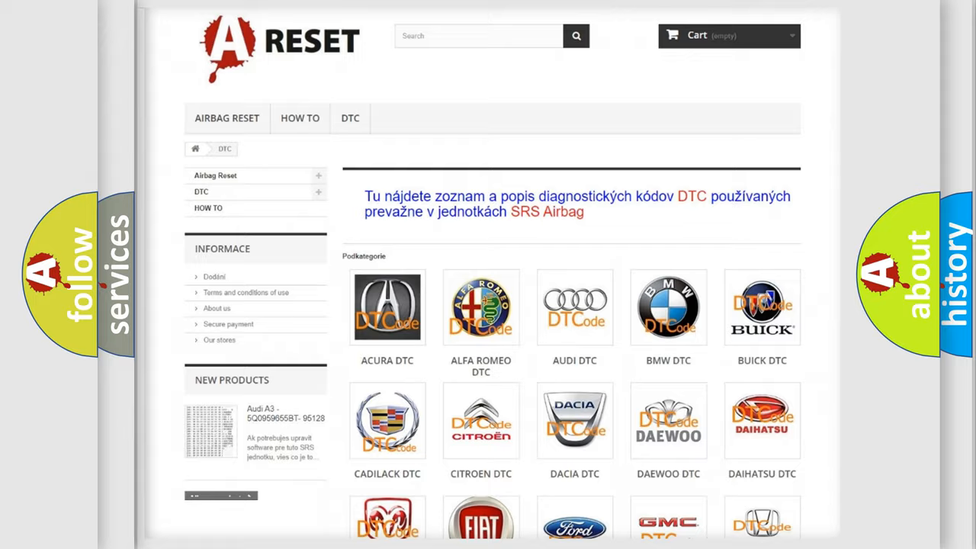
pyautogui.scroll(-3)
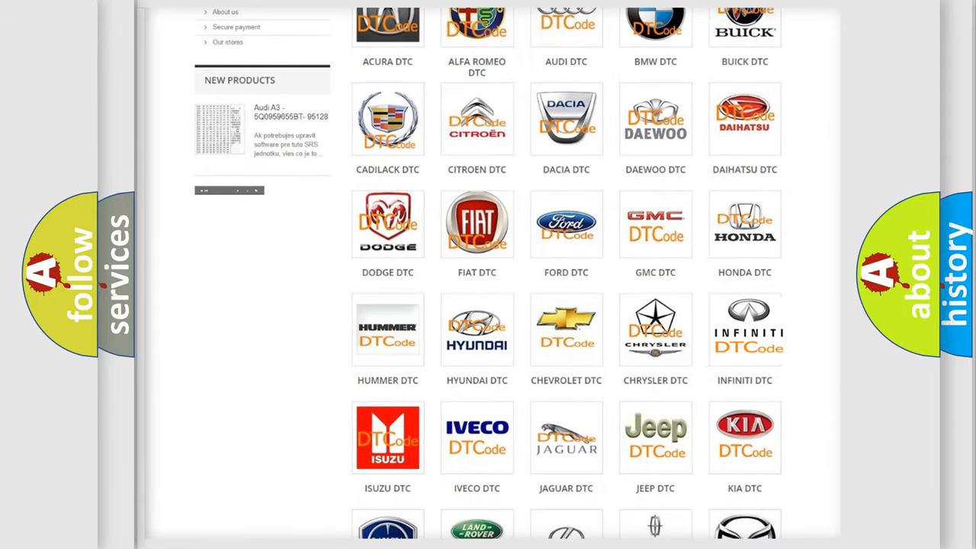
pyautogui.click(744, 328)
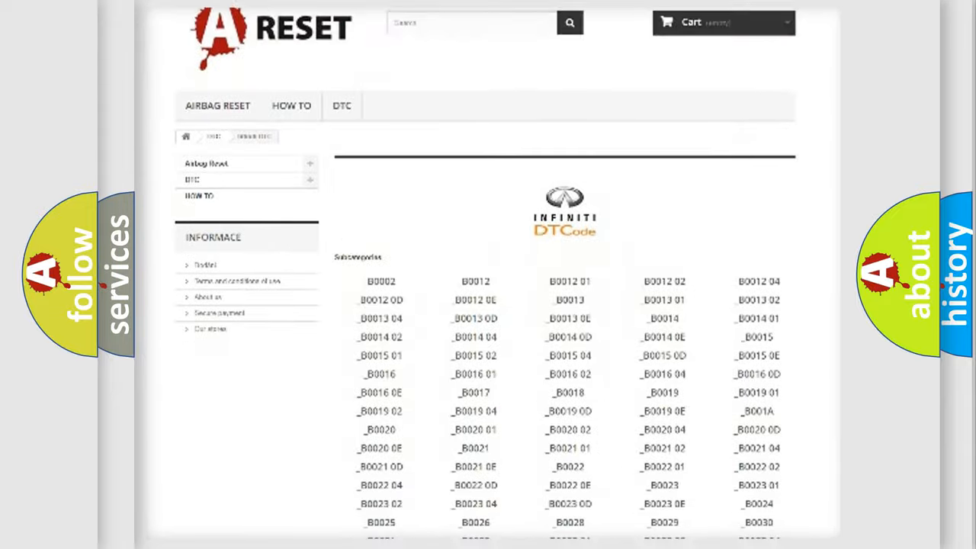
pyautogui.scroll(-3)
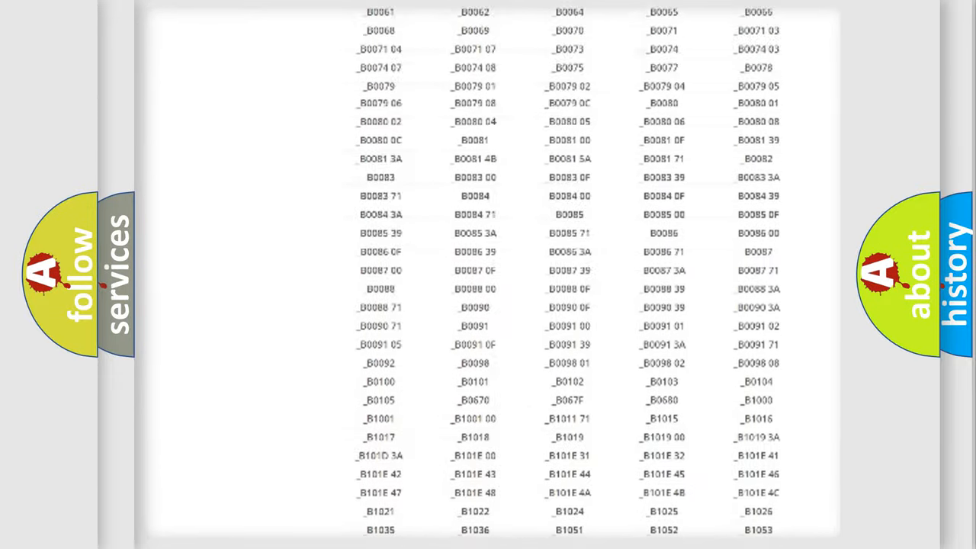
pyautogui.scroll(3)
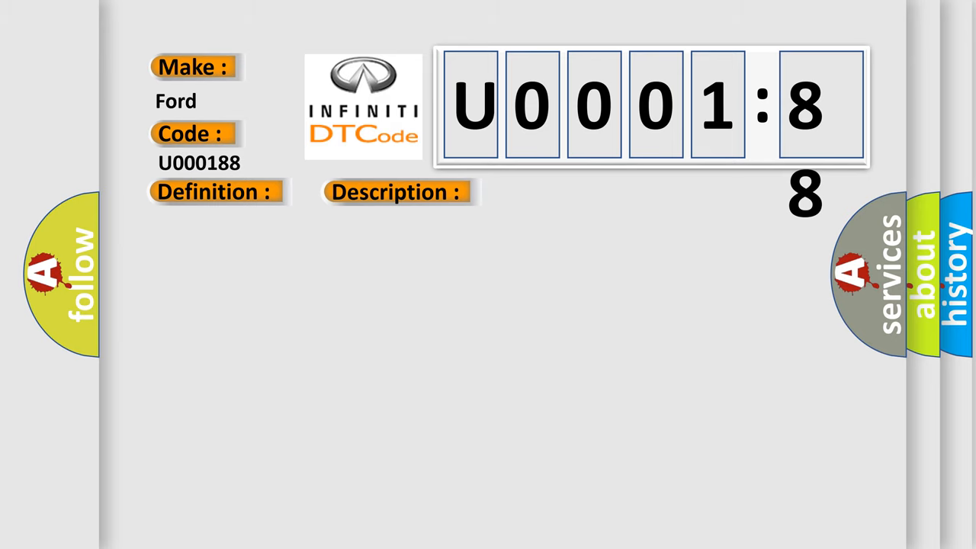
# Step: Reveal the definition of U000188: bus off, data bus not available
pyautogui.click(214, 193)
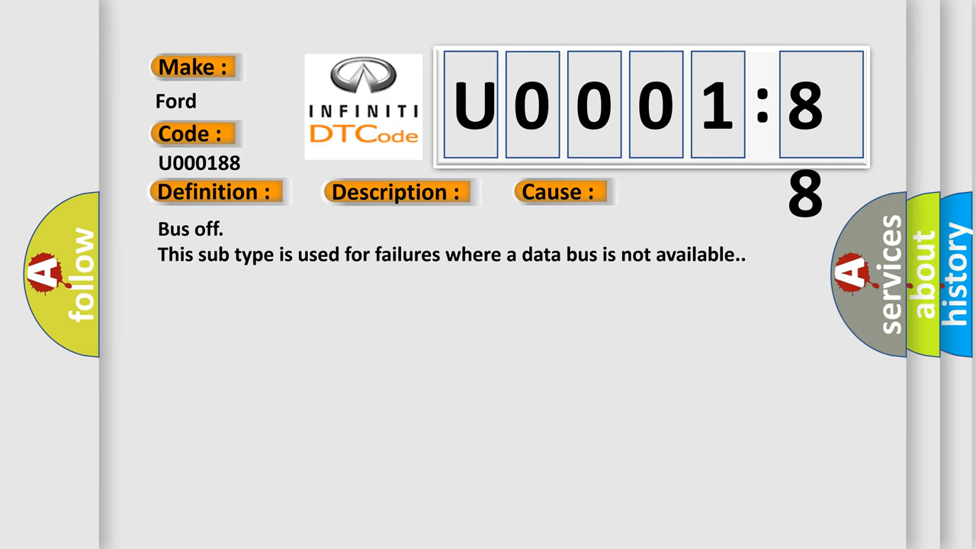